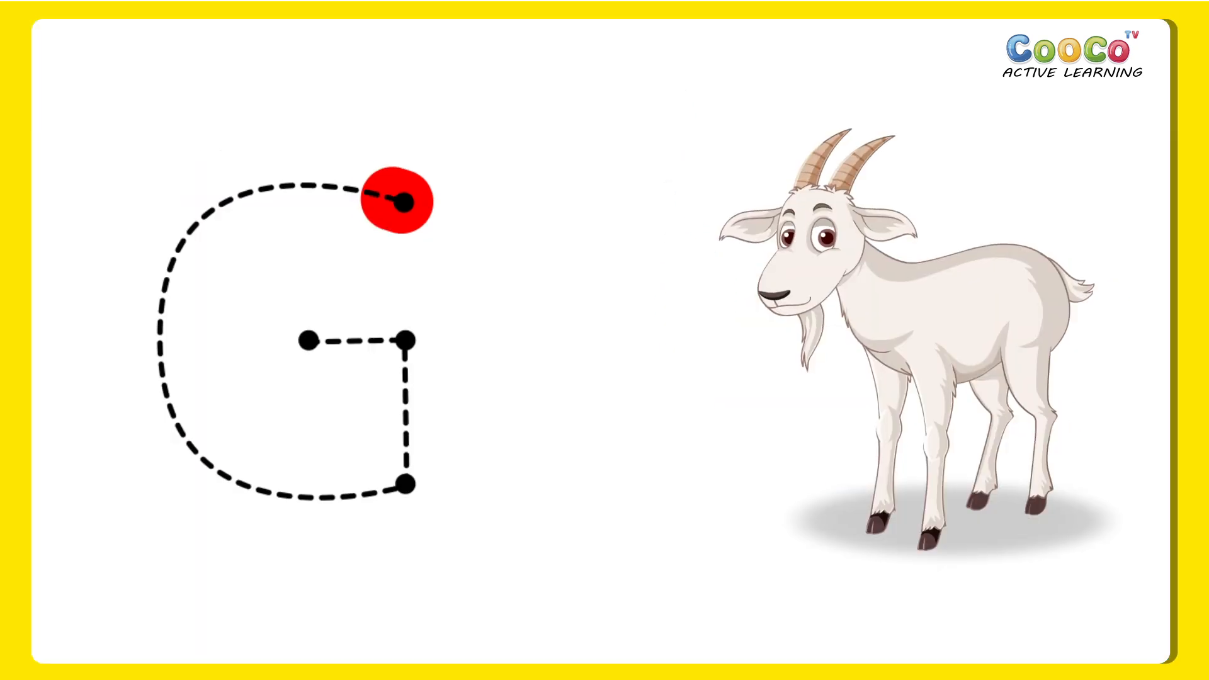
Trace the curved stroke of the dotted G in red, from top dot to bottom dot.
{"action": "left_click_drag", "start_coordinate": [398, 199], "coordinate": [405, 484]}
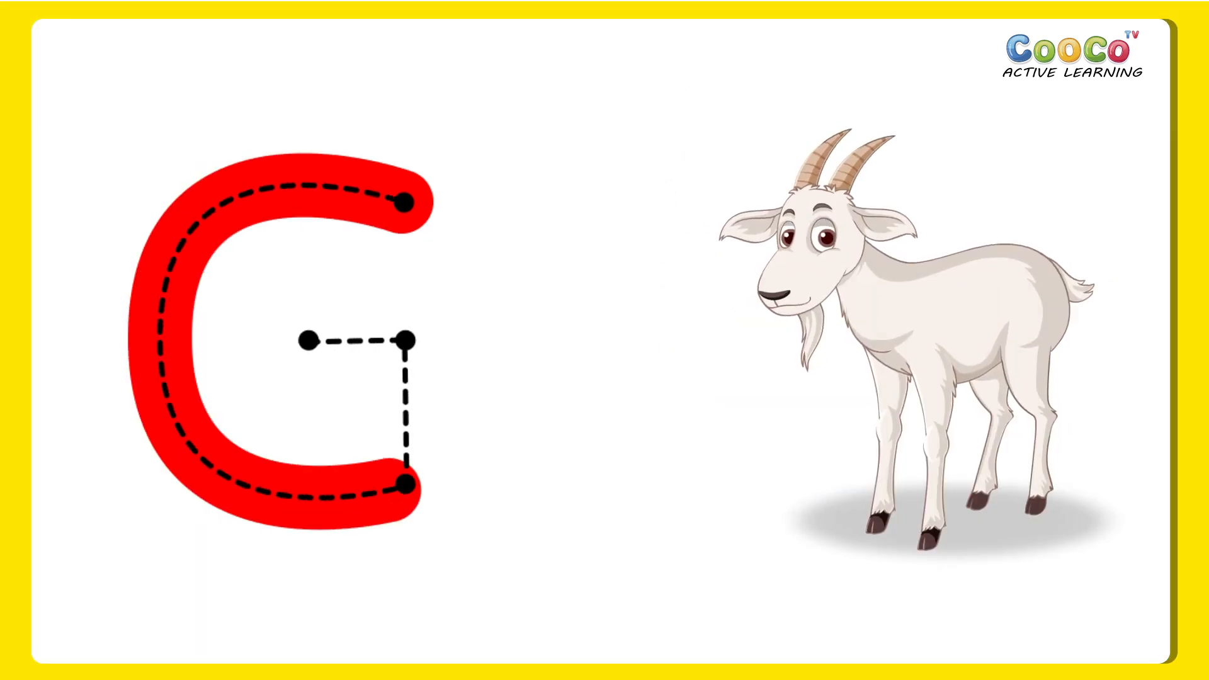